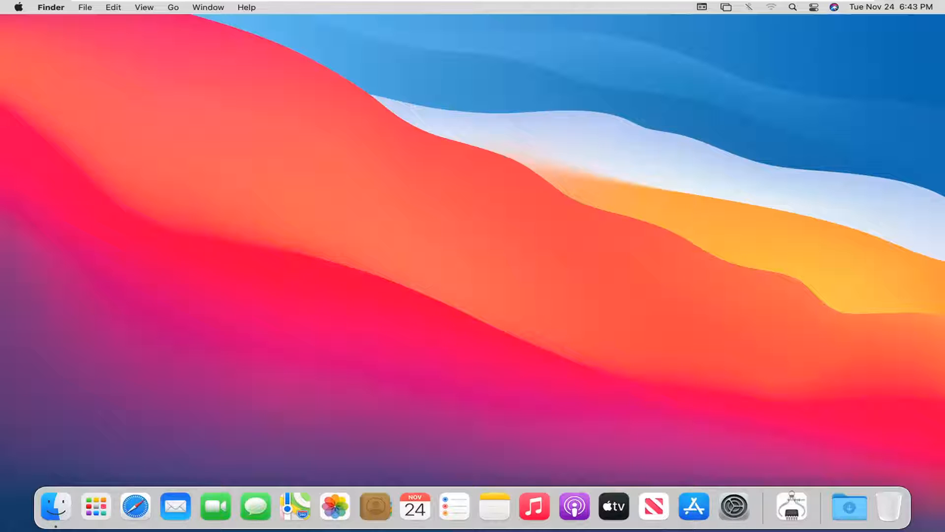
mouse_move(80, 315)
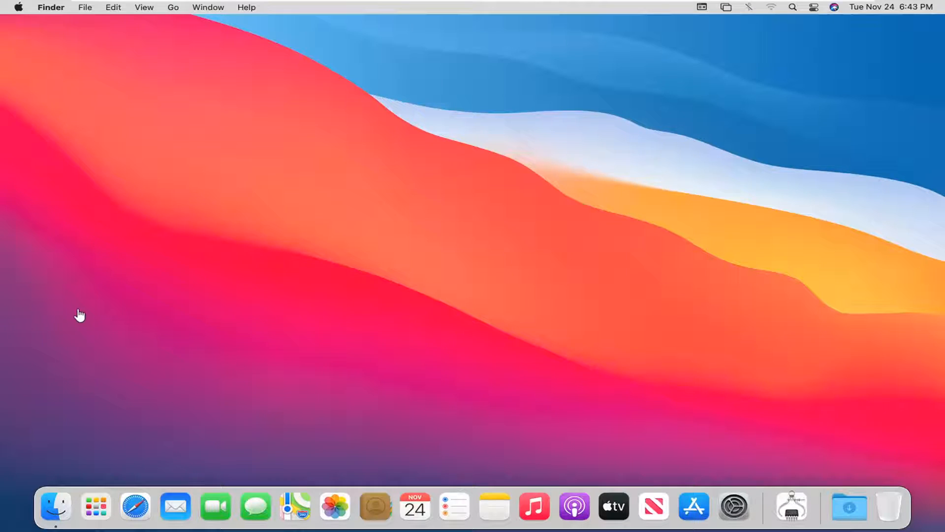
mouse_move(689, 410)
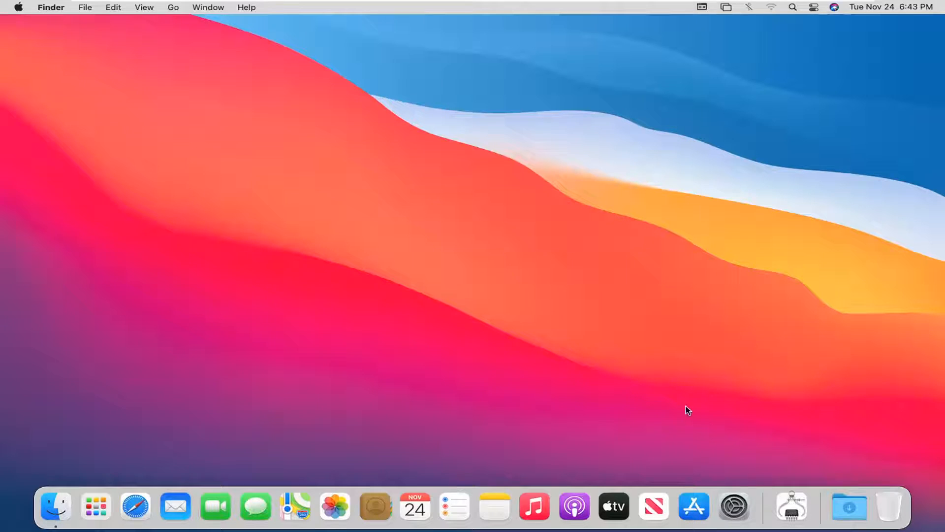
mouse_move(734, 506)
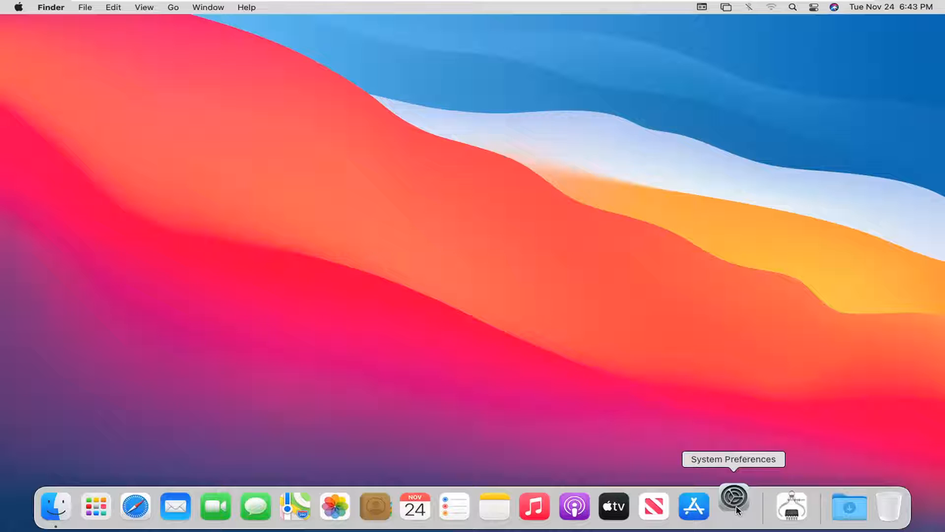
Launch System Preferences from the Dock.
click(734, 505)
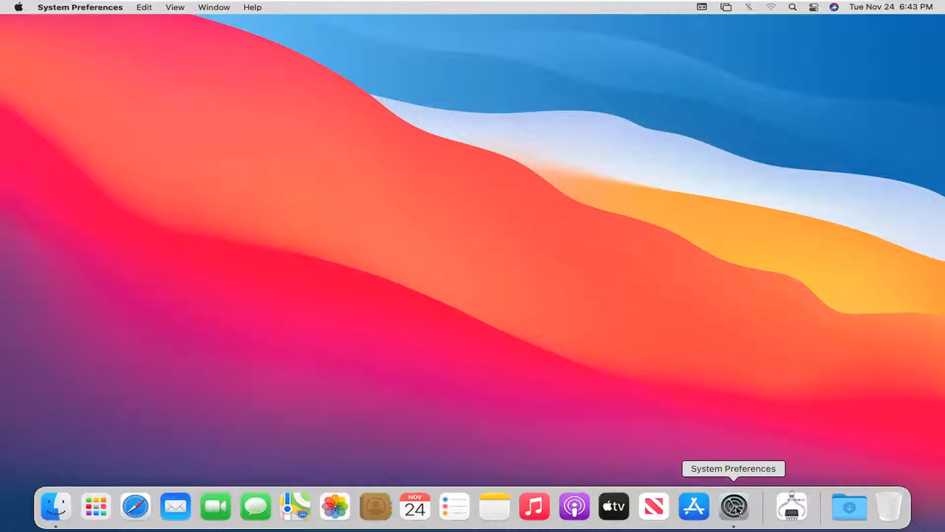
Show the Language & Region pane with English selected in the preferred languages list.
click(734, 506)
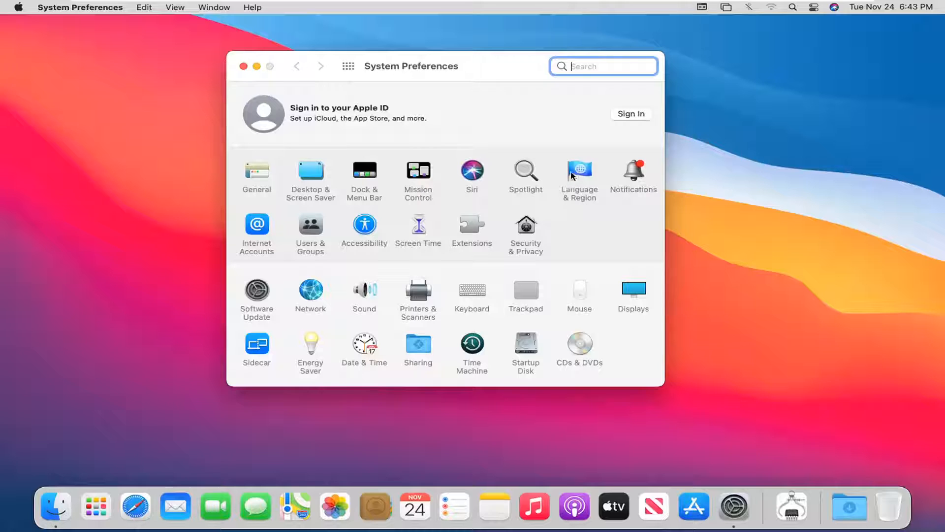
click(579, 173)
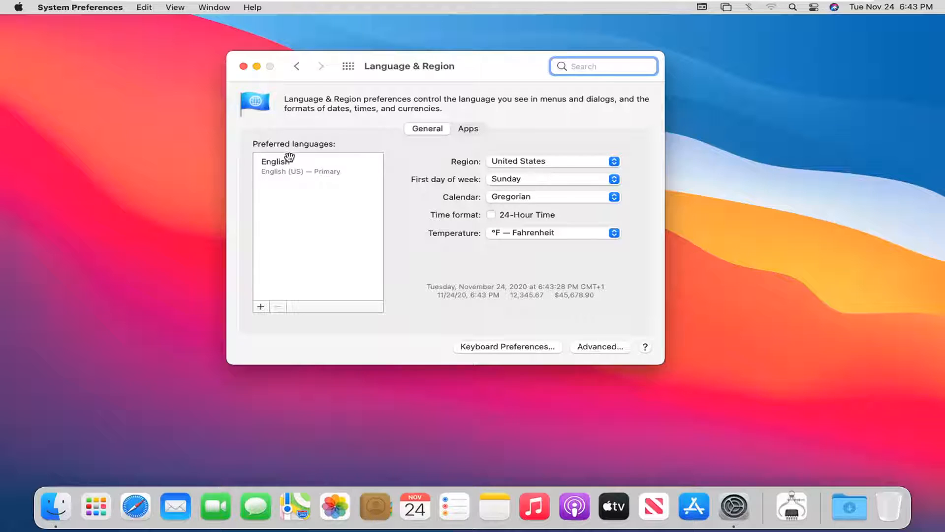
click(275, 162)
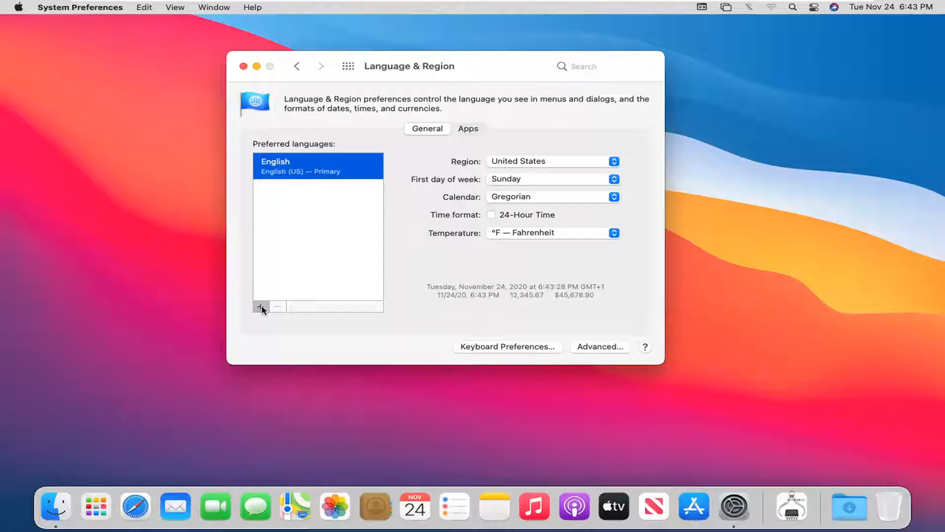
Choose English (Canada) in the add-language picker.
click(260, 306)
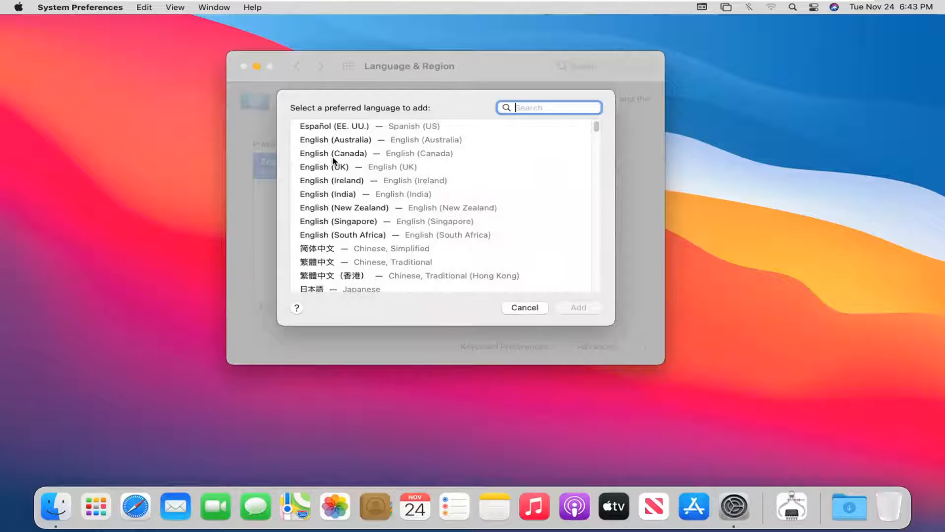
click(330, 152)
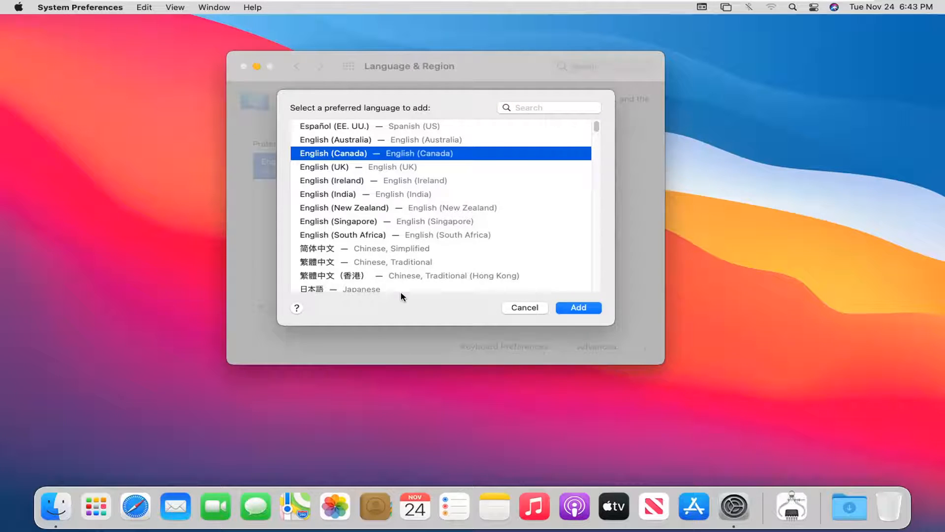
mouse_move(366, 155)
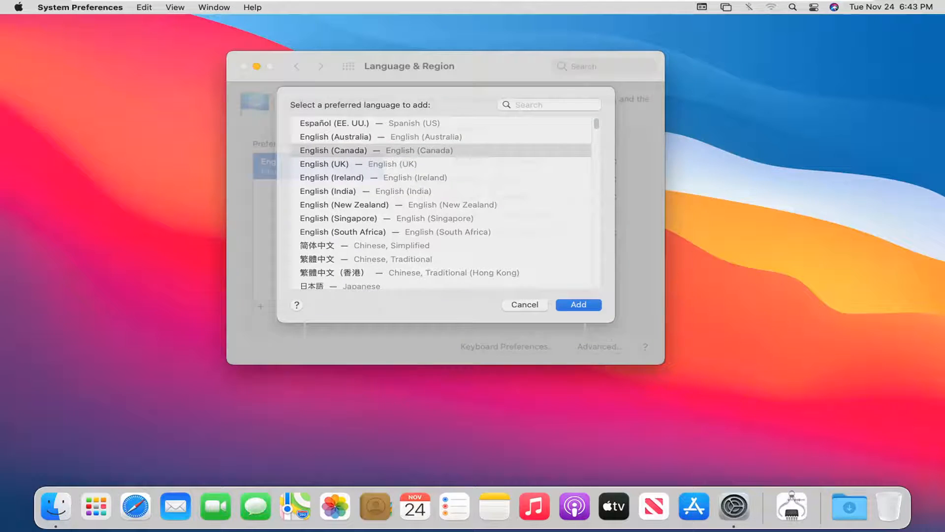
Add English (Canada) to the preferred languages, prompting the primary-language choice.
click(579, 305)
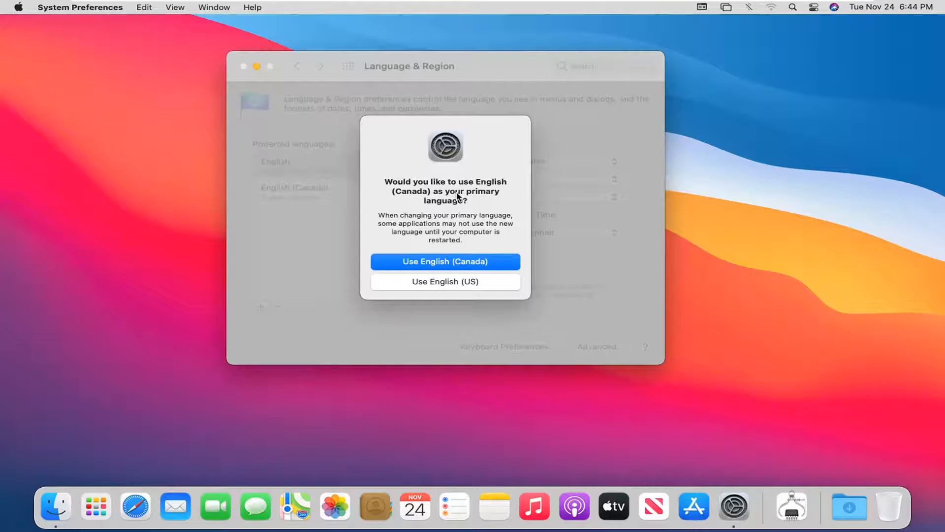
mouse_move(430, 200)
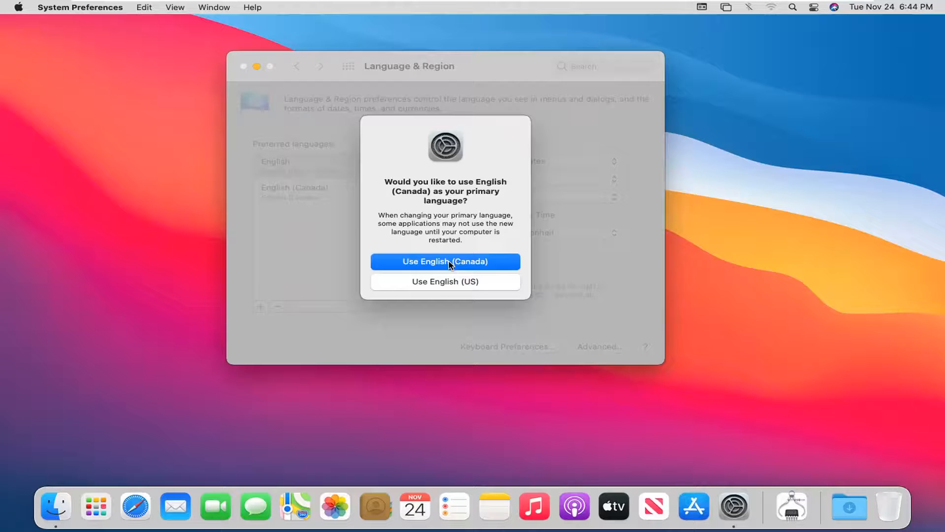
Confirm 'Use English (Canada)' as the primary preferred language.
click(445, 281)
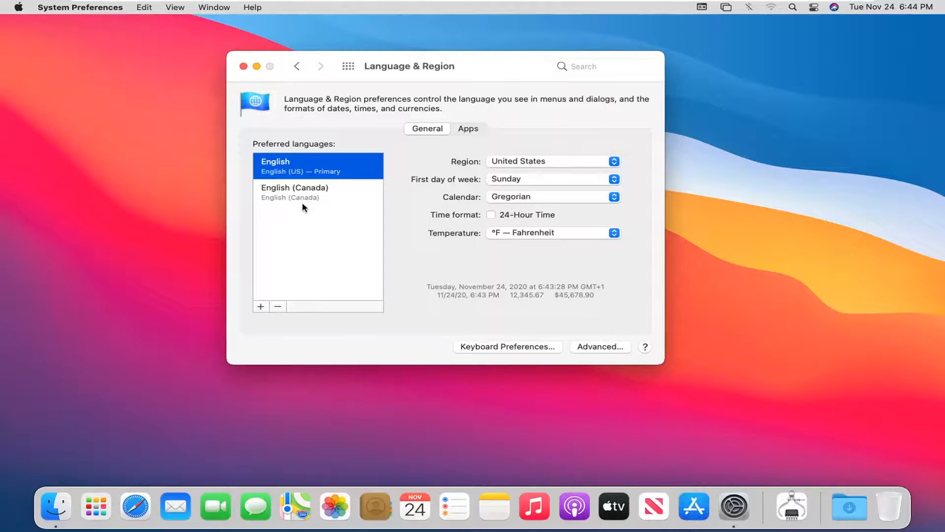
mouse_move(361, 245)
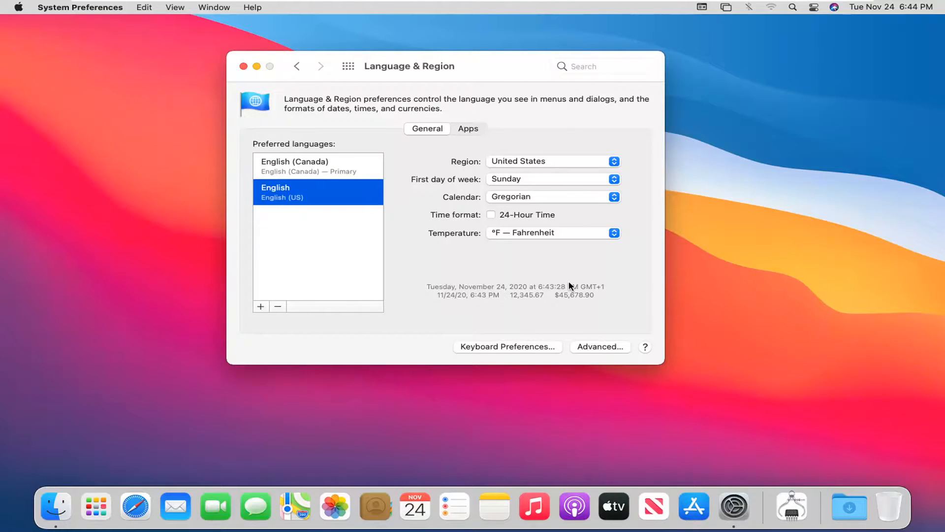
mouse_move(281, 303)
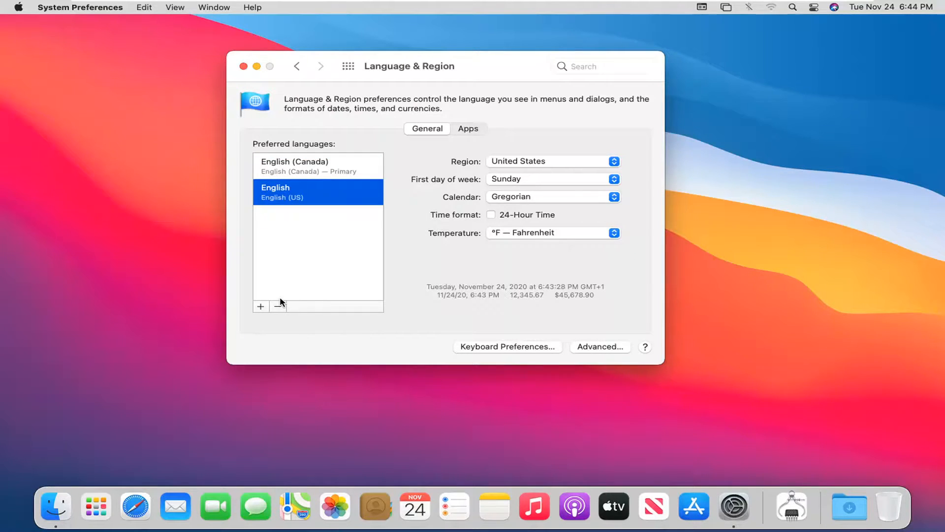
mouse_move(300, 302)
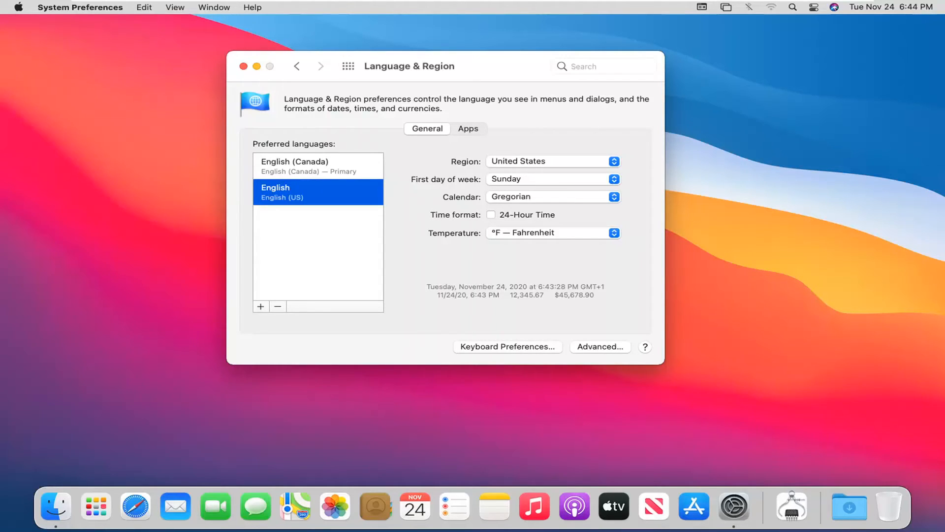
mouse_move(39, 85)
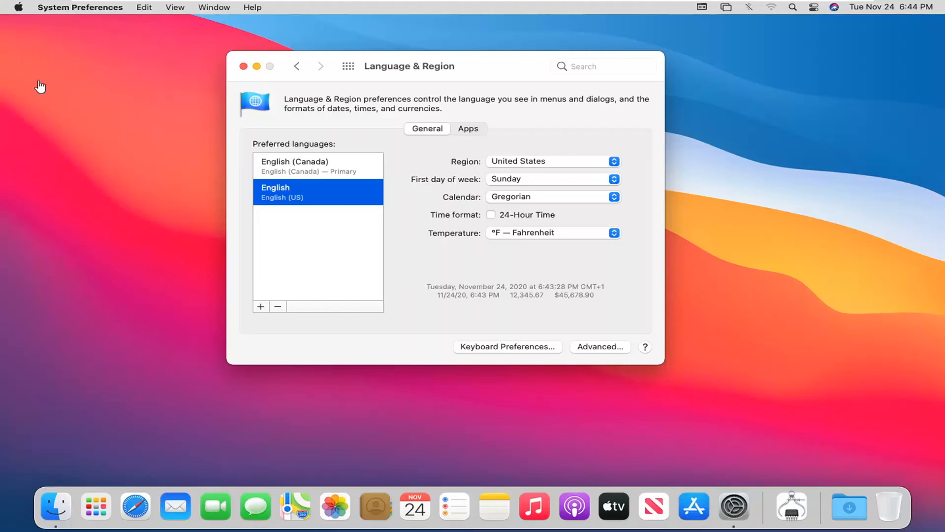